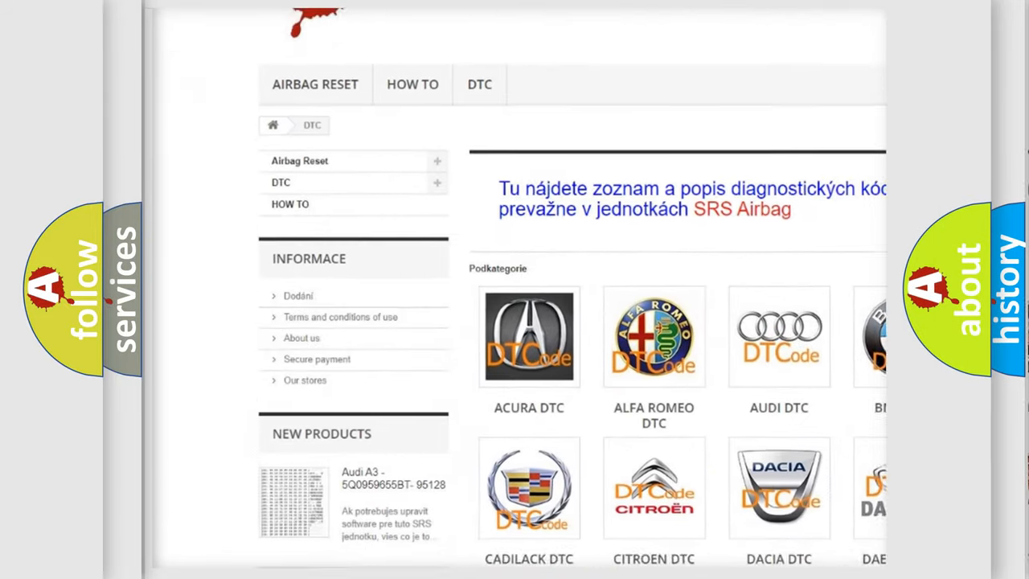
scroll(down, 3)
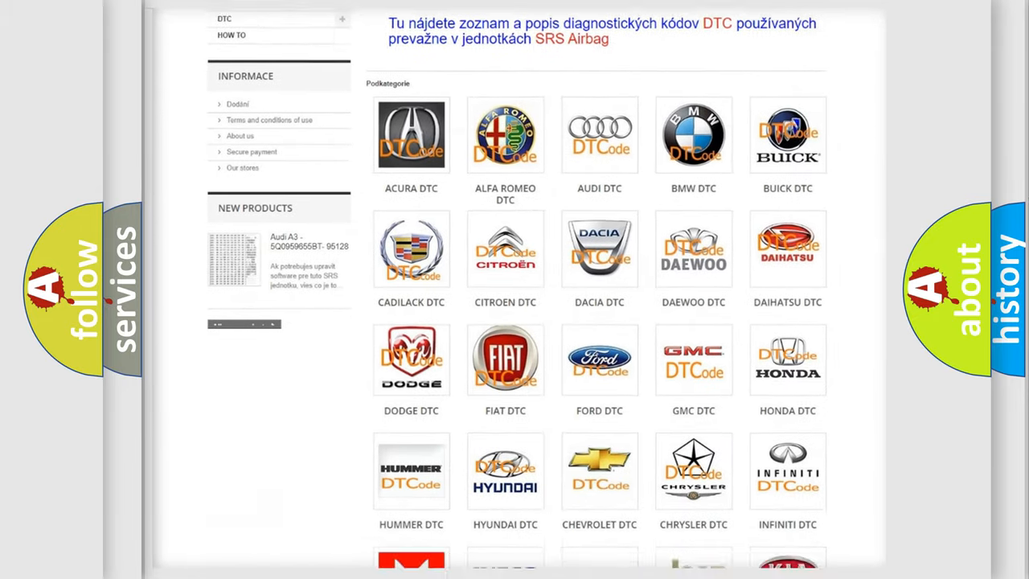
scroll(down, 3)
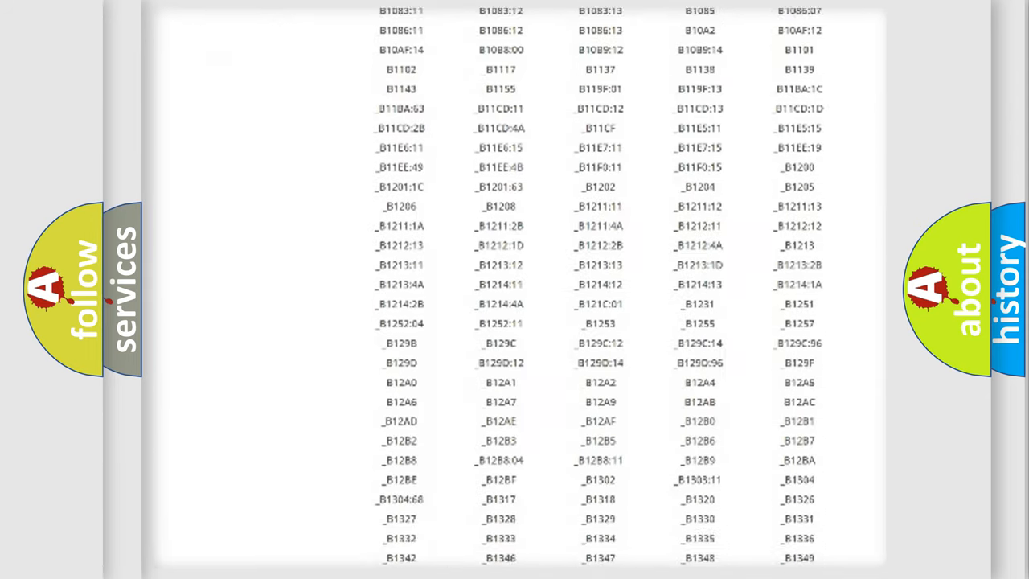
scroll(down, 3)
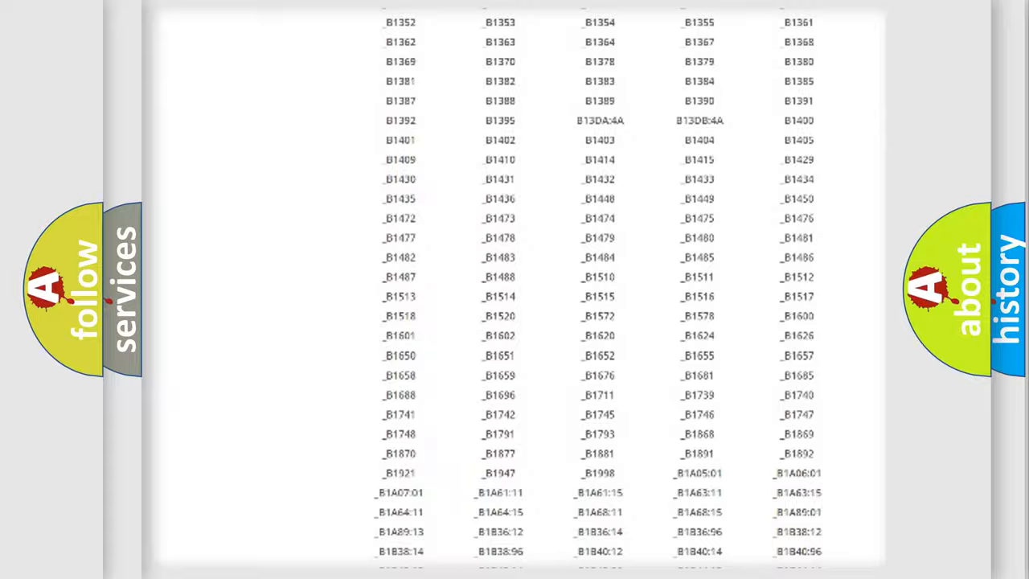